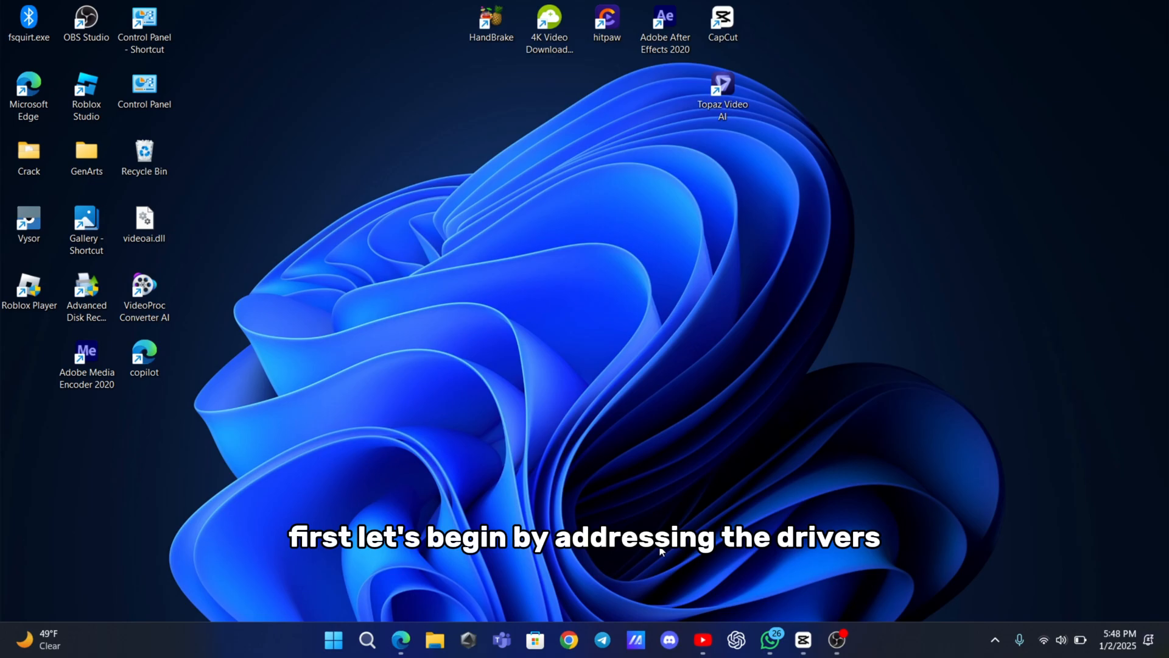
Launch Device Manager from search and update the AMD Radeon(TM) Graphics display driver
click(366, 639)
text(devi)
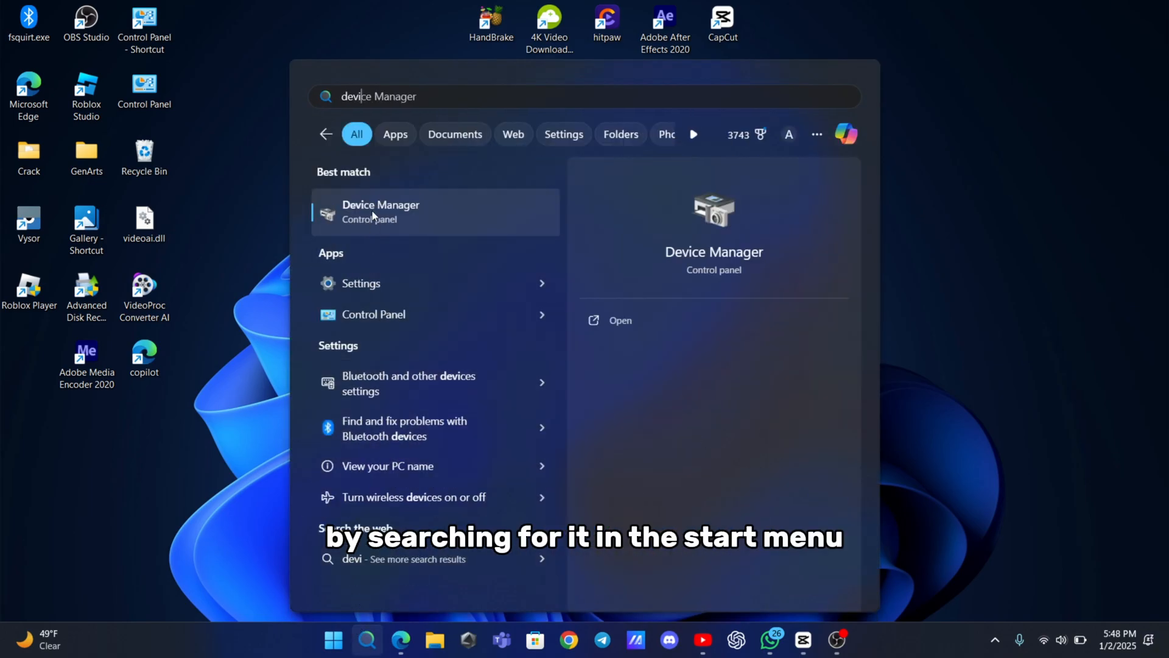
click(380, 211)
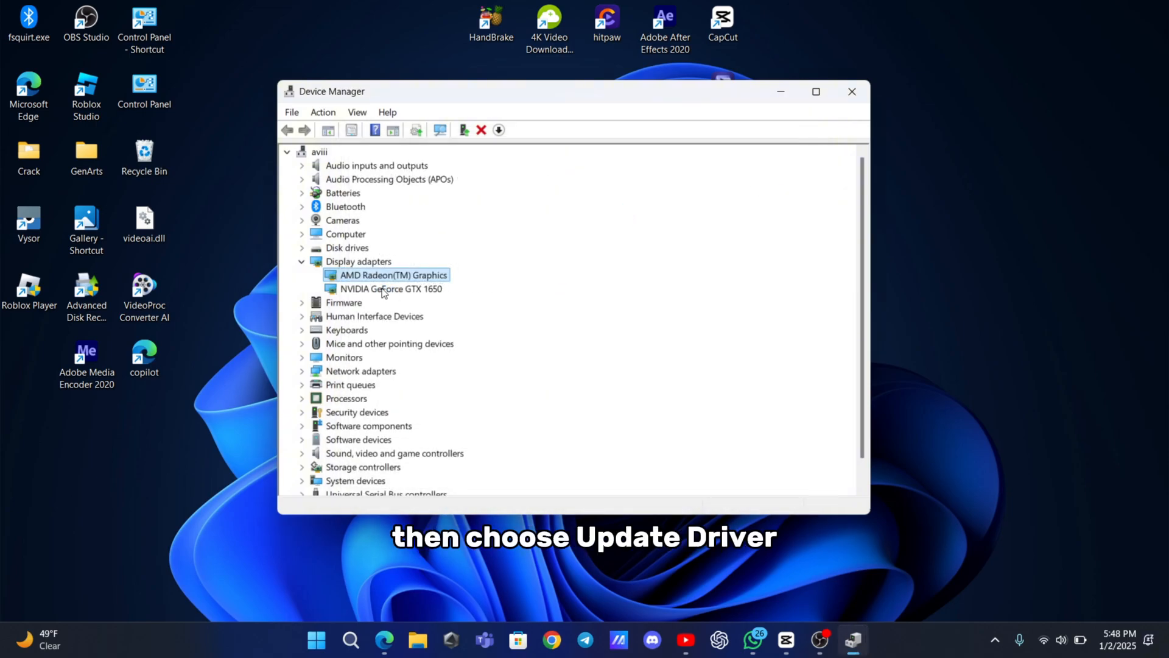
click(391, 288)
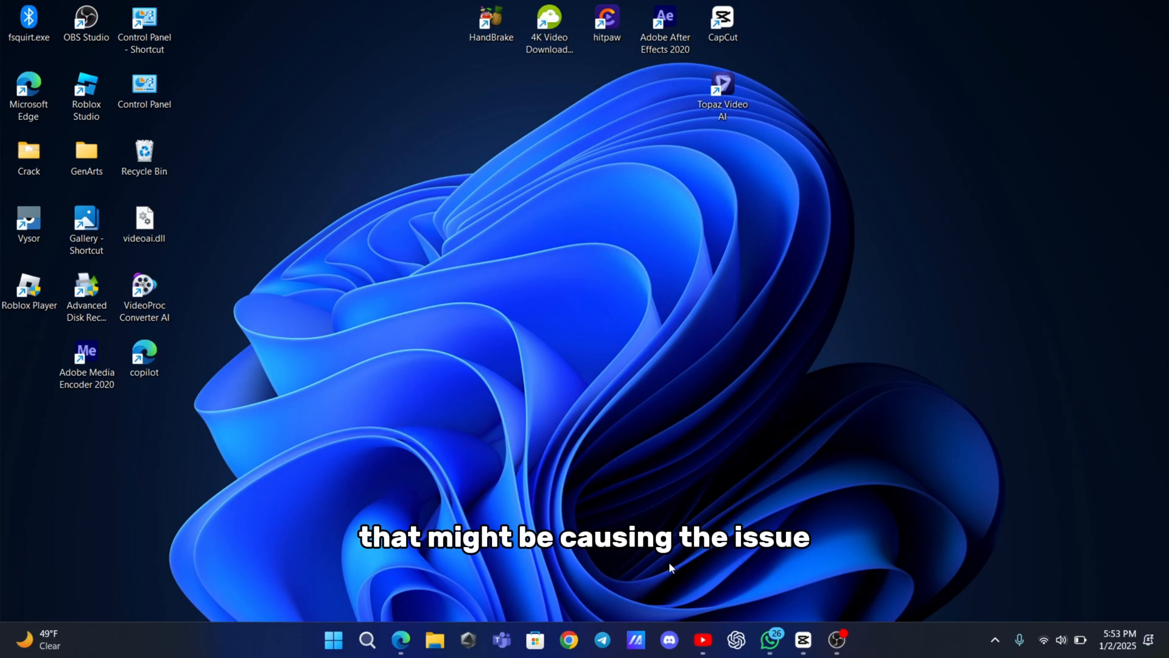
Launch Disk Cleanup from search and select the OS (C:) drive for cleanup
text(disk Cleanup)
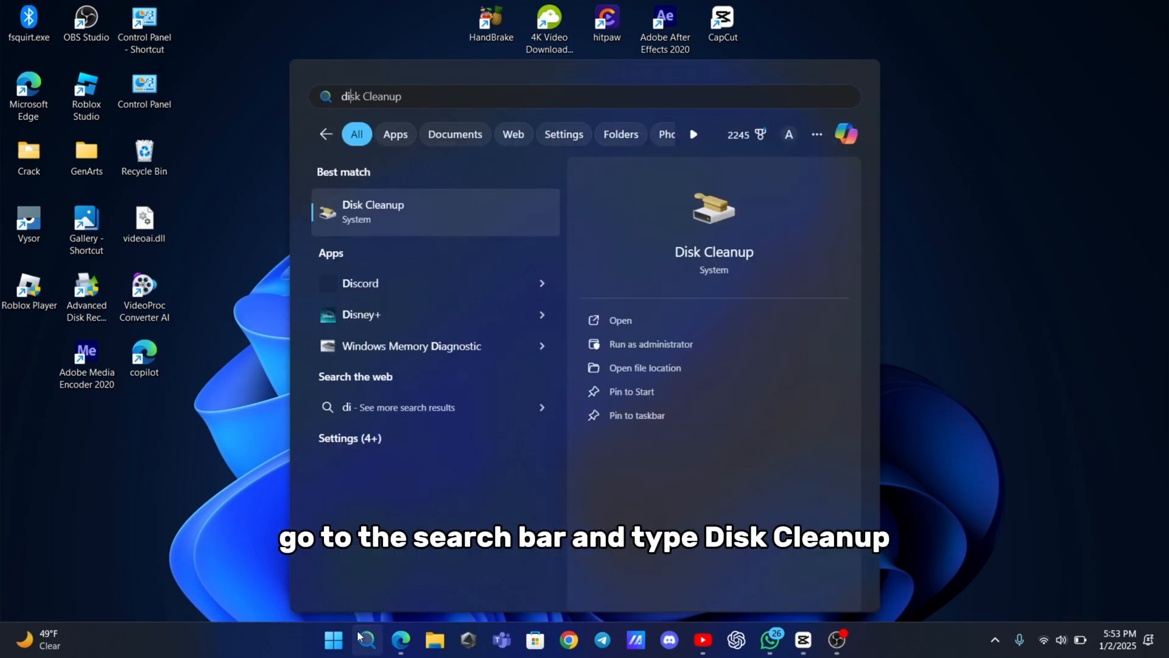
click(373, 212)
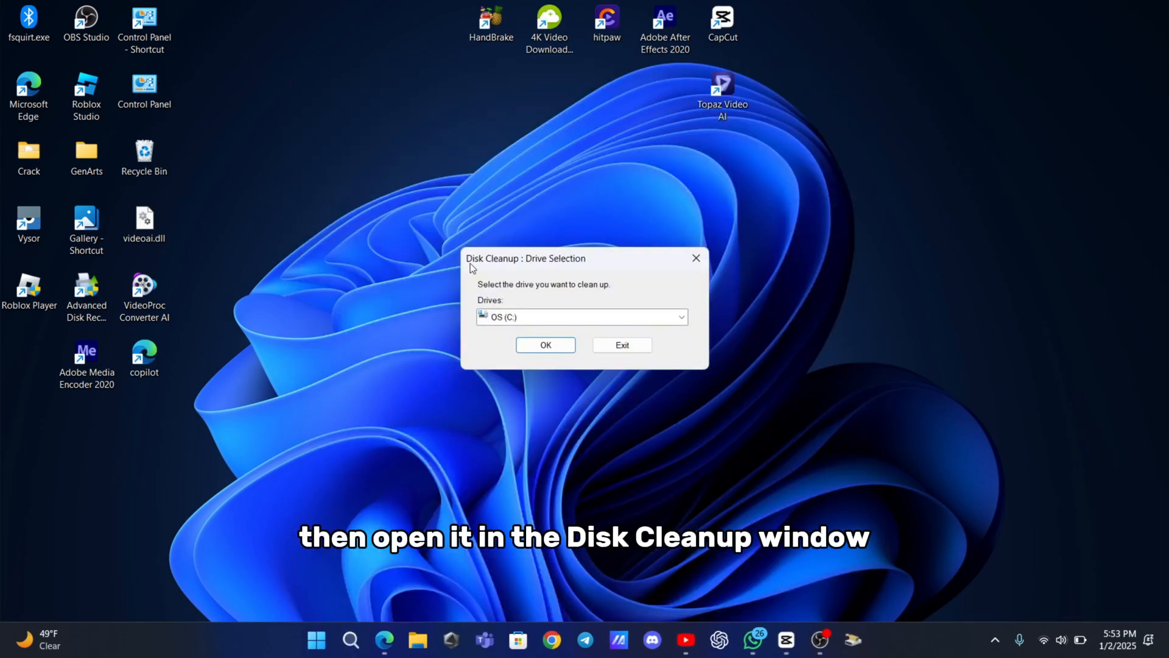
click(544, 344)
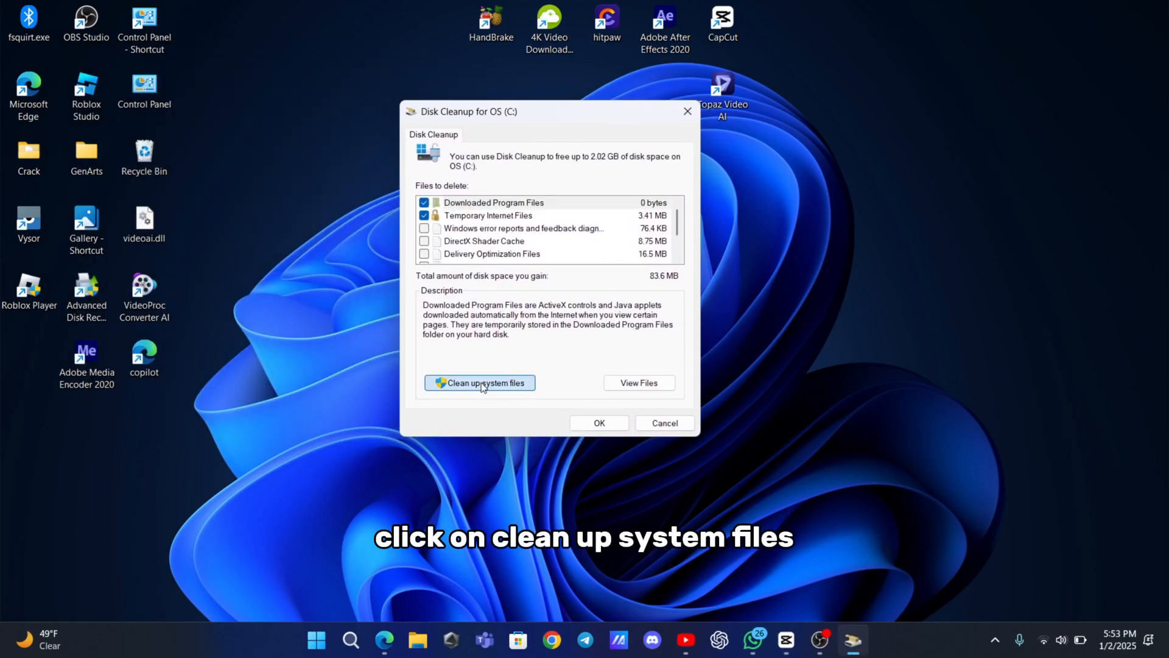
Include system files on C: and permanently delete the checked files
click(480, 382)
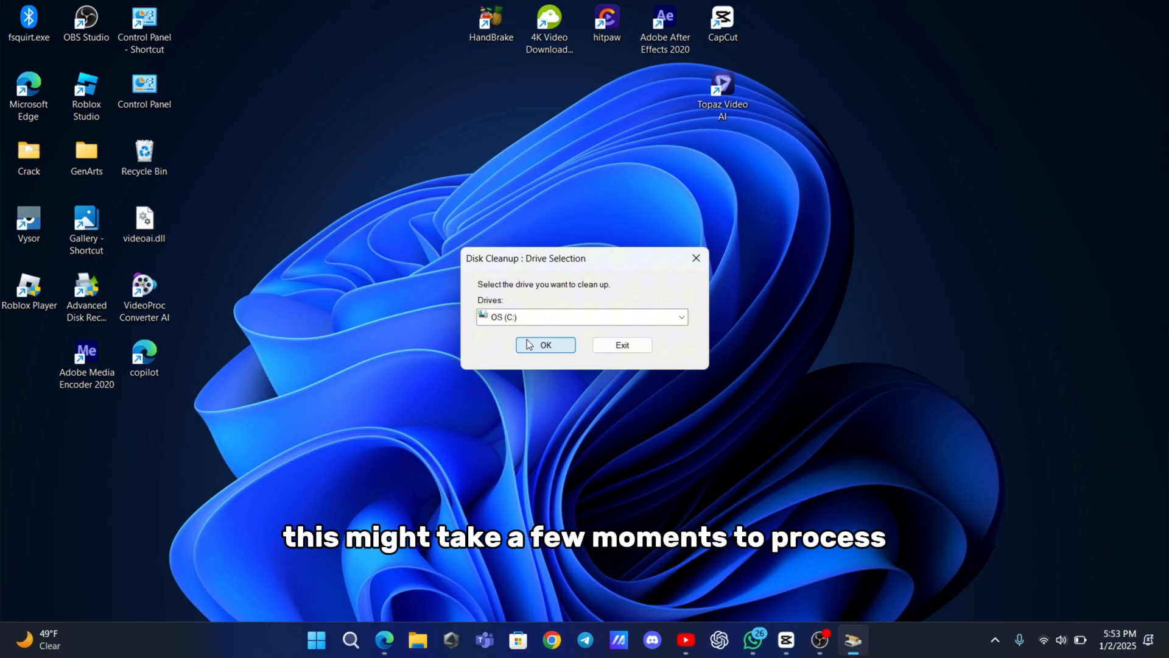
click(544, 345)
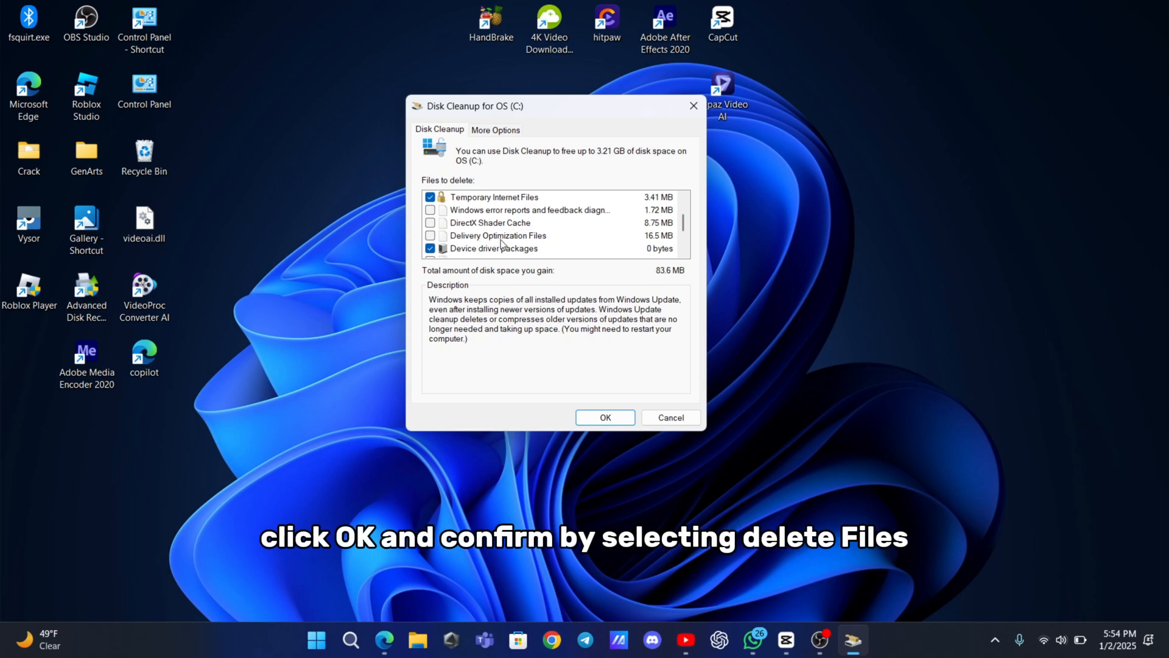
click(604, 417)
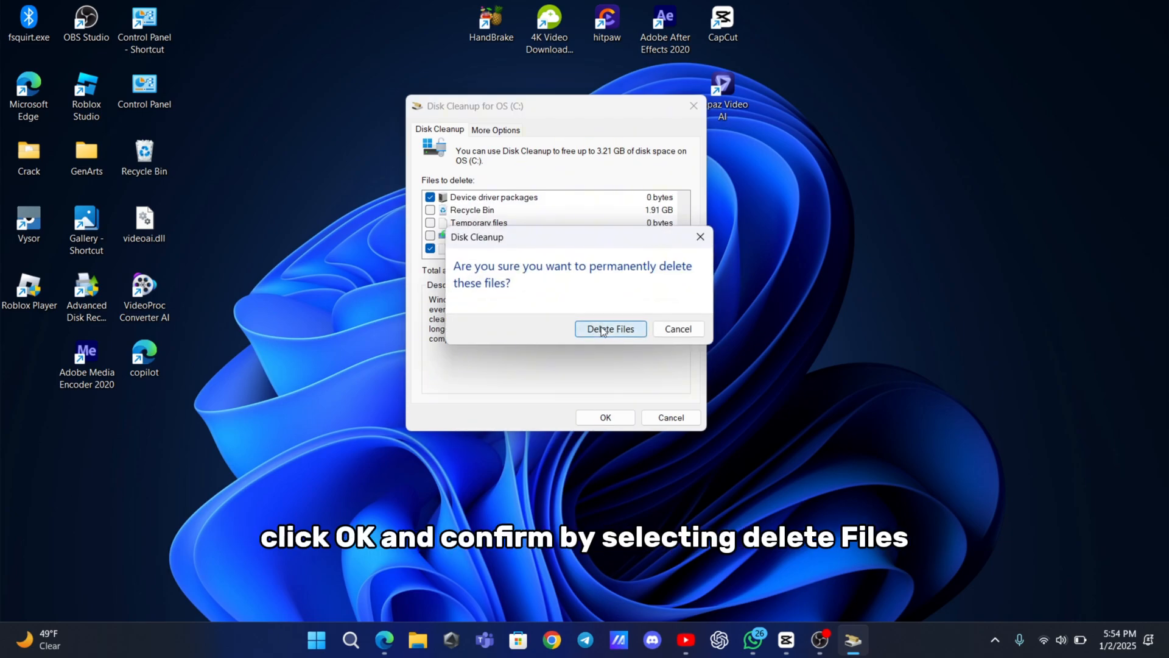
click(611, 328)
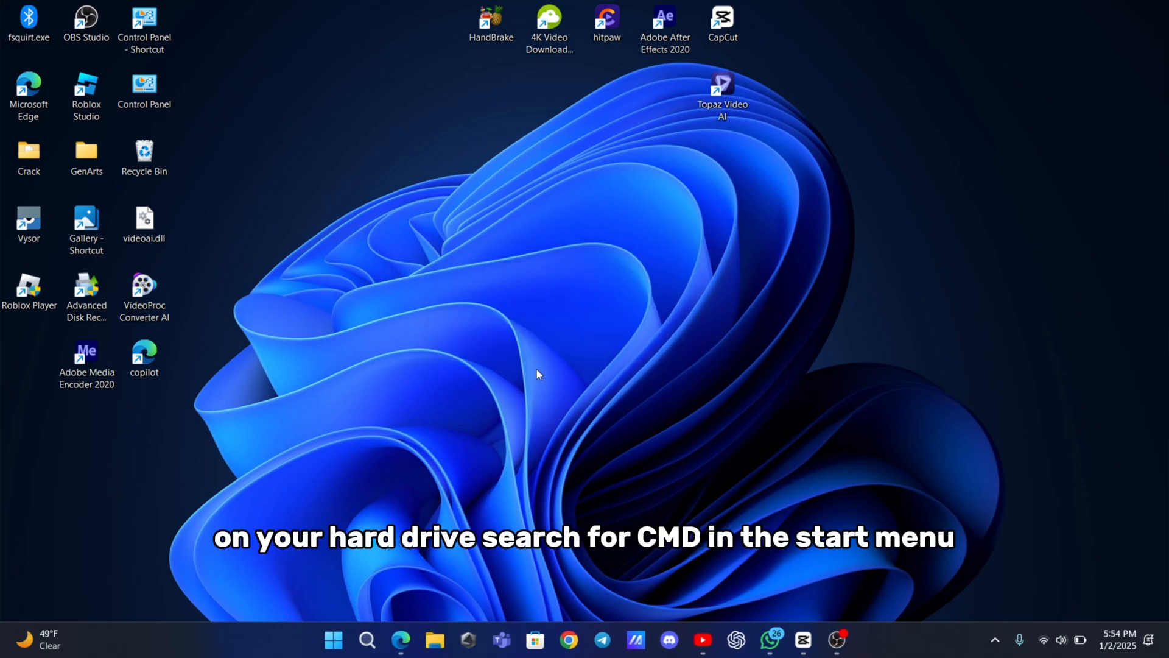
Run chkdsk C: /F /R in an admin cmd, answer Y to schedule it, and close the window
click(367, 639)
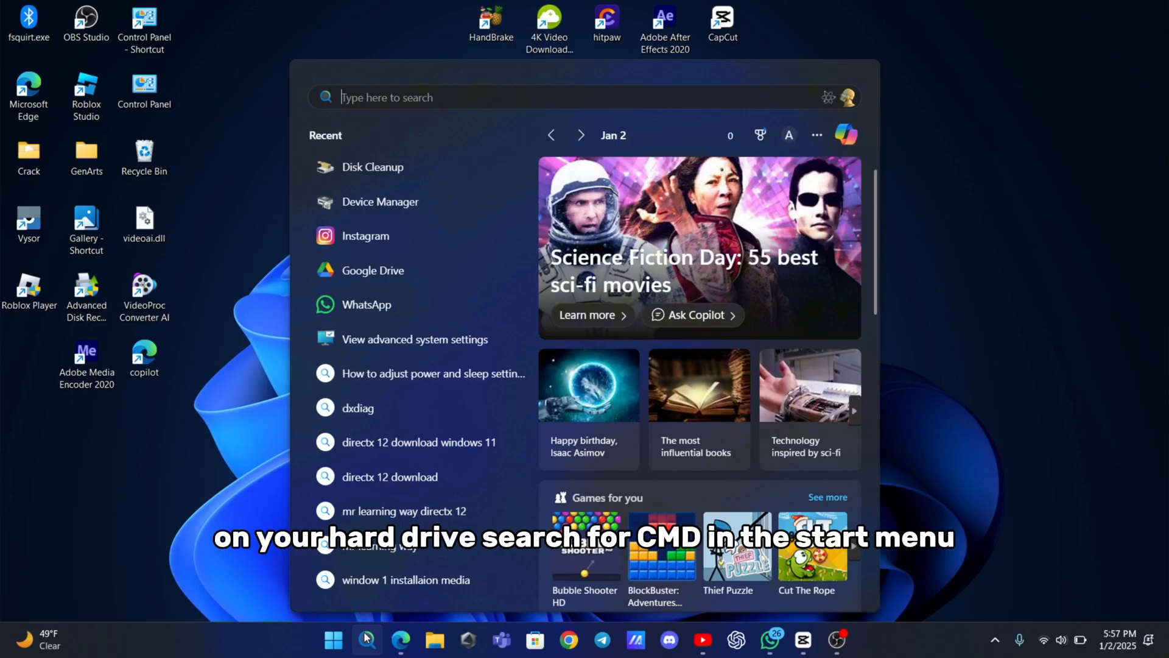
text(cmd)
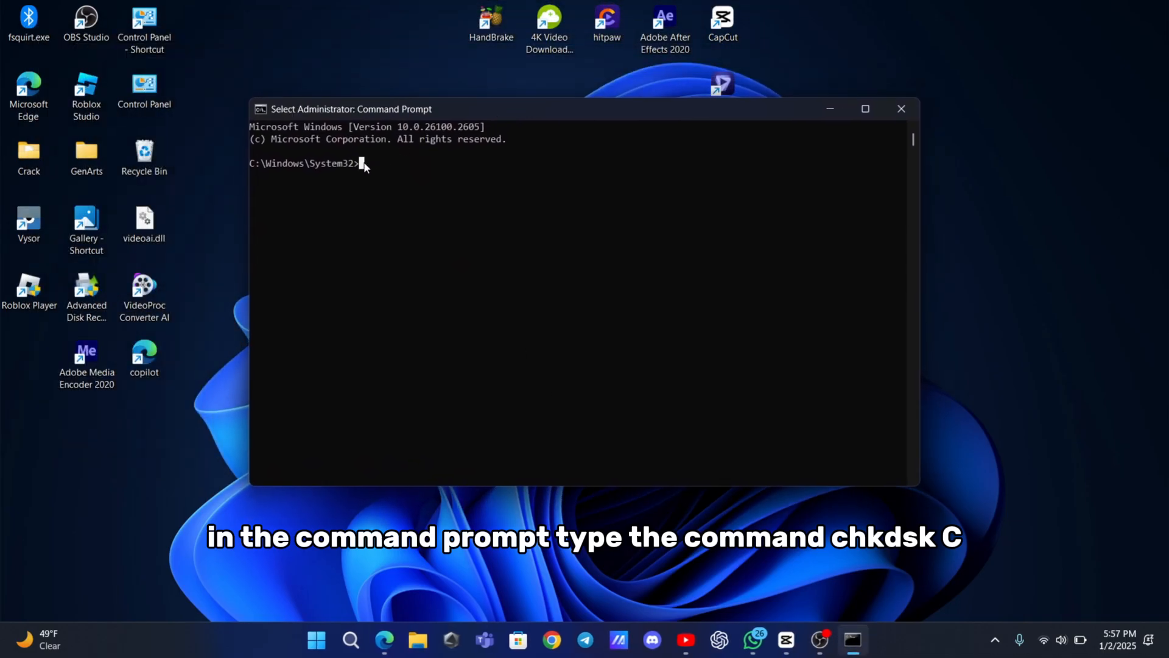
text(chkdsk C: /F /R)
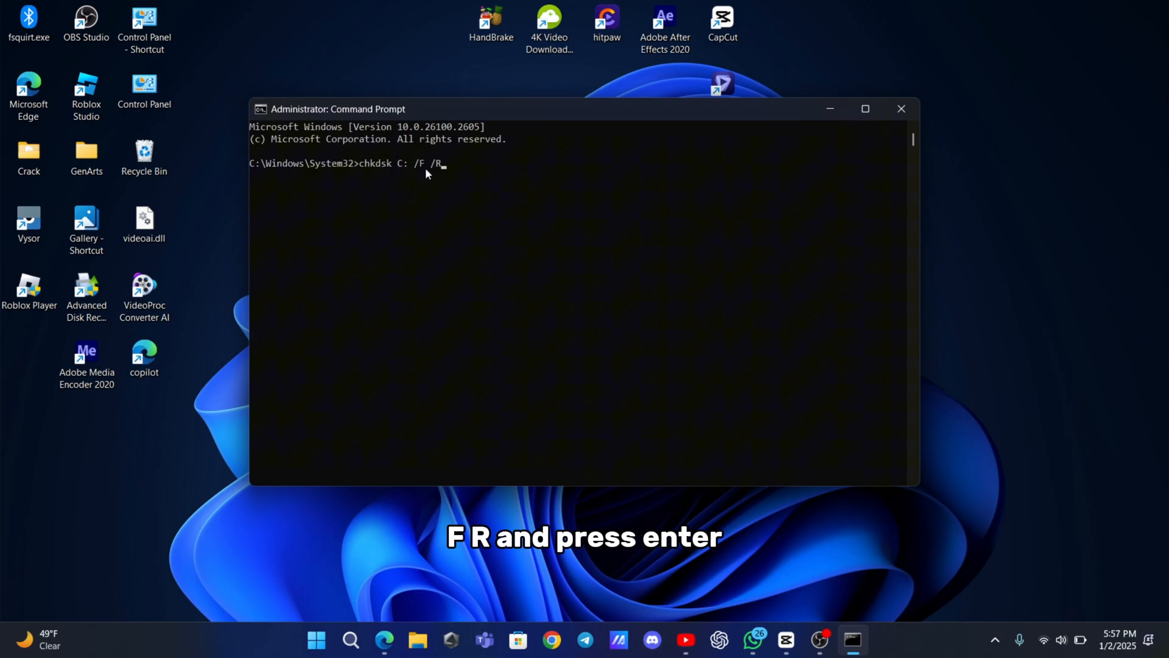
key(enter)
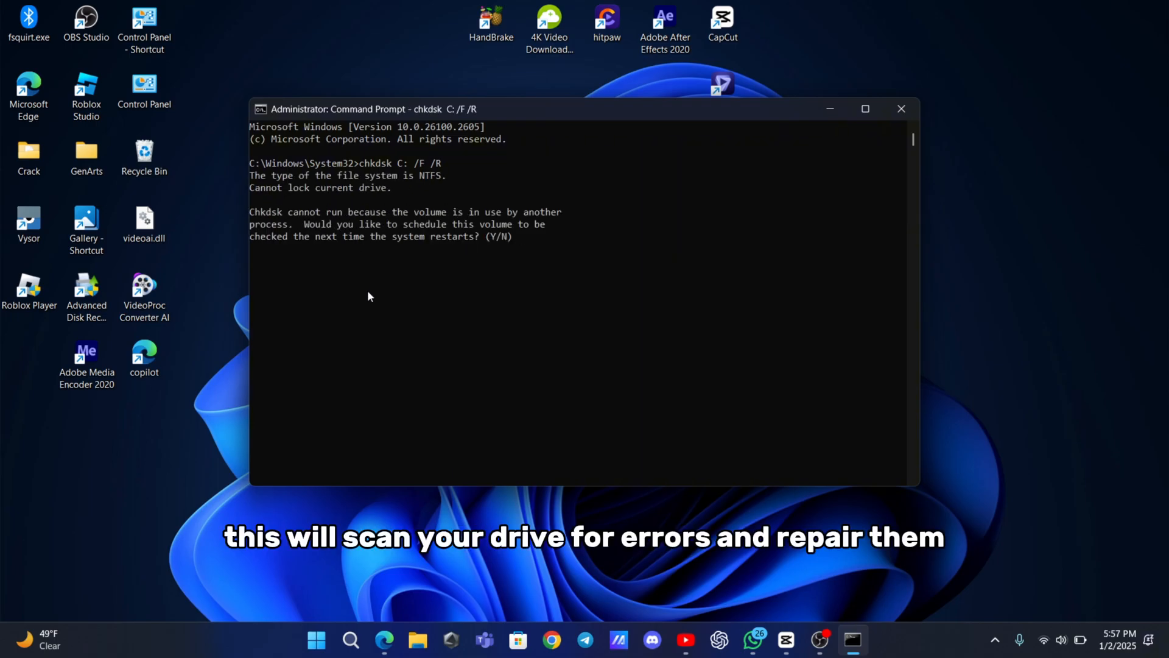
text(y)
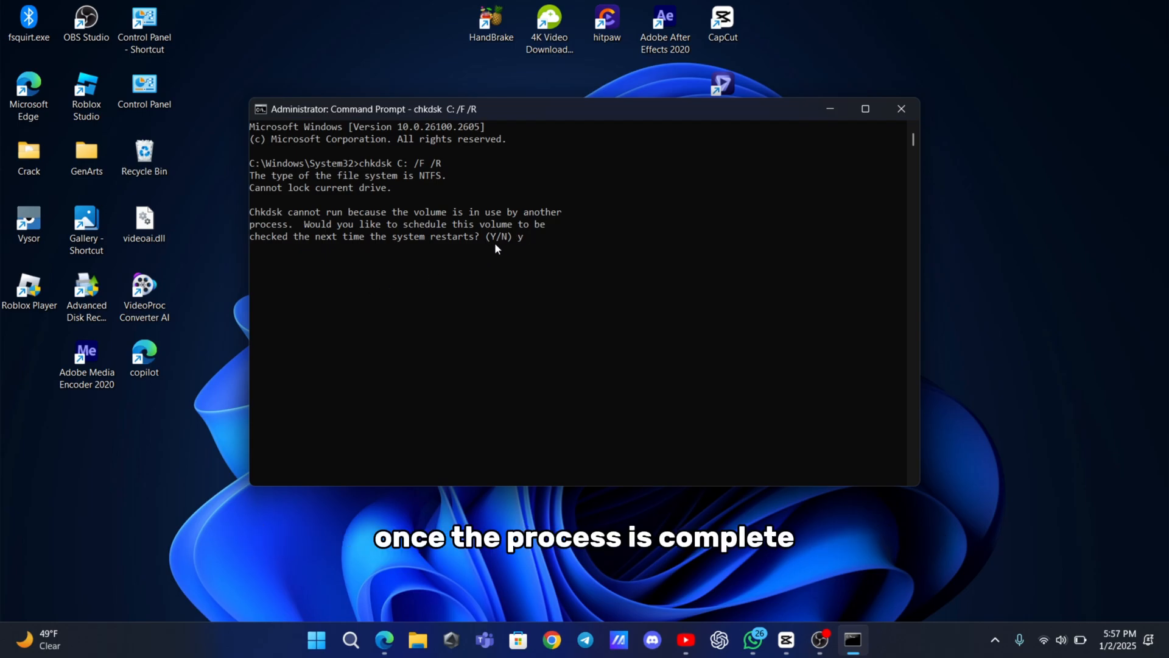
click(902, 108)
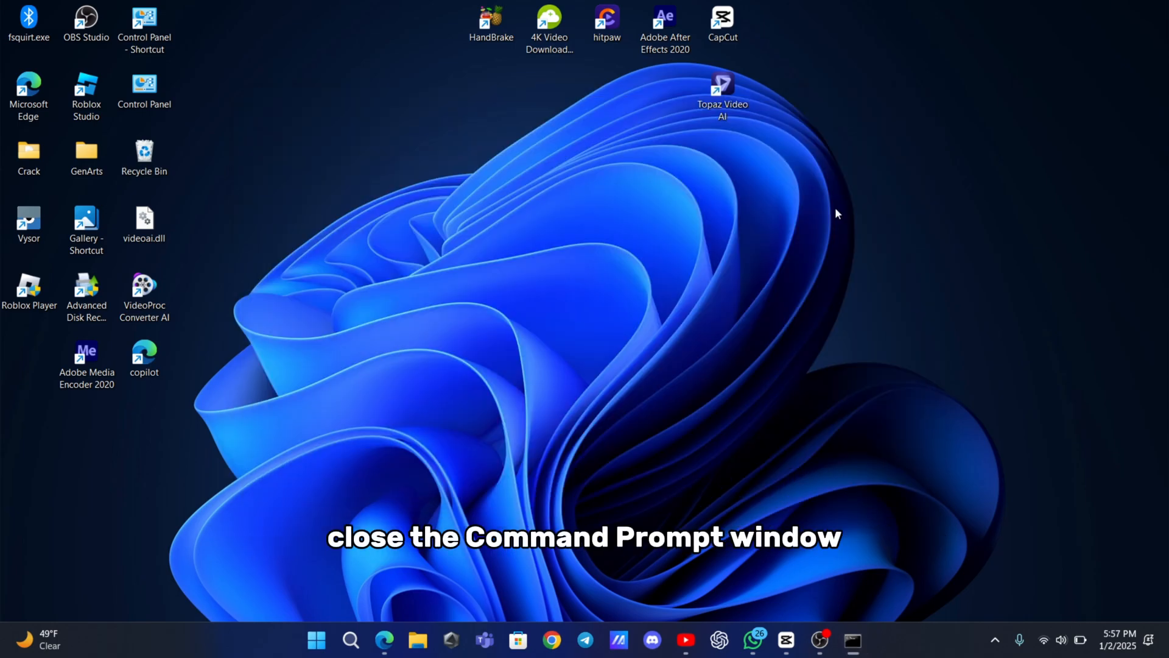
Run C:\Windows\System32\cmd.exe as a new task with administrator privileges from Task Manager
click(316, 639)
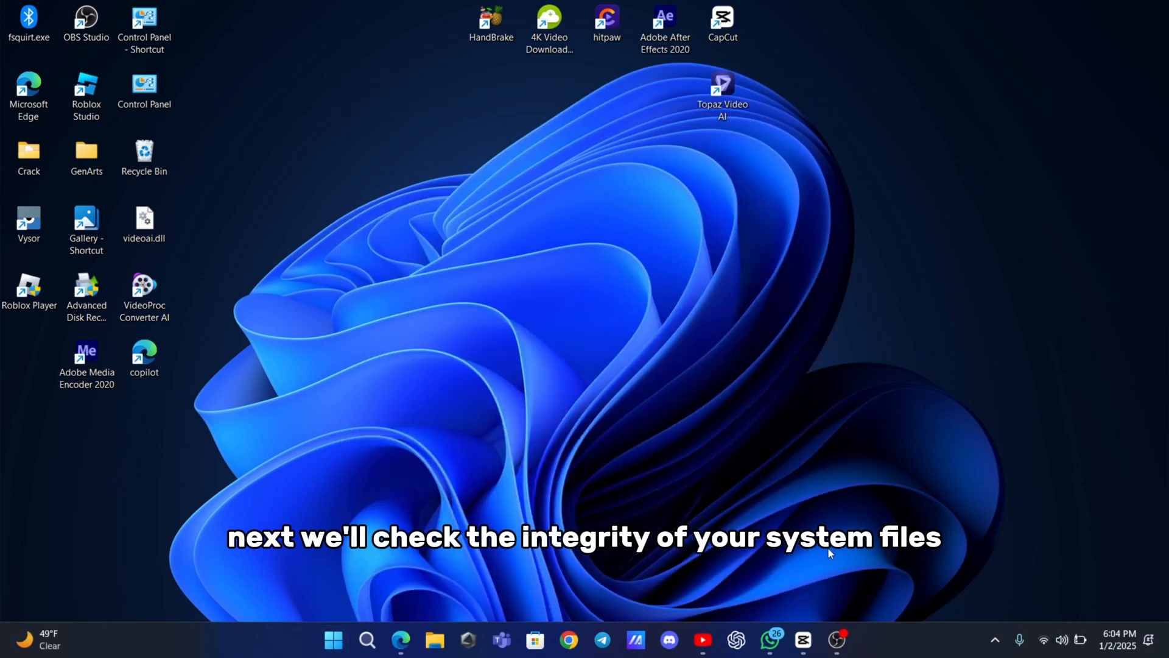
click(366, 639)
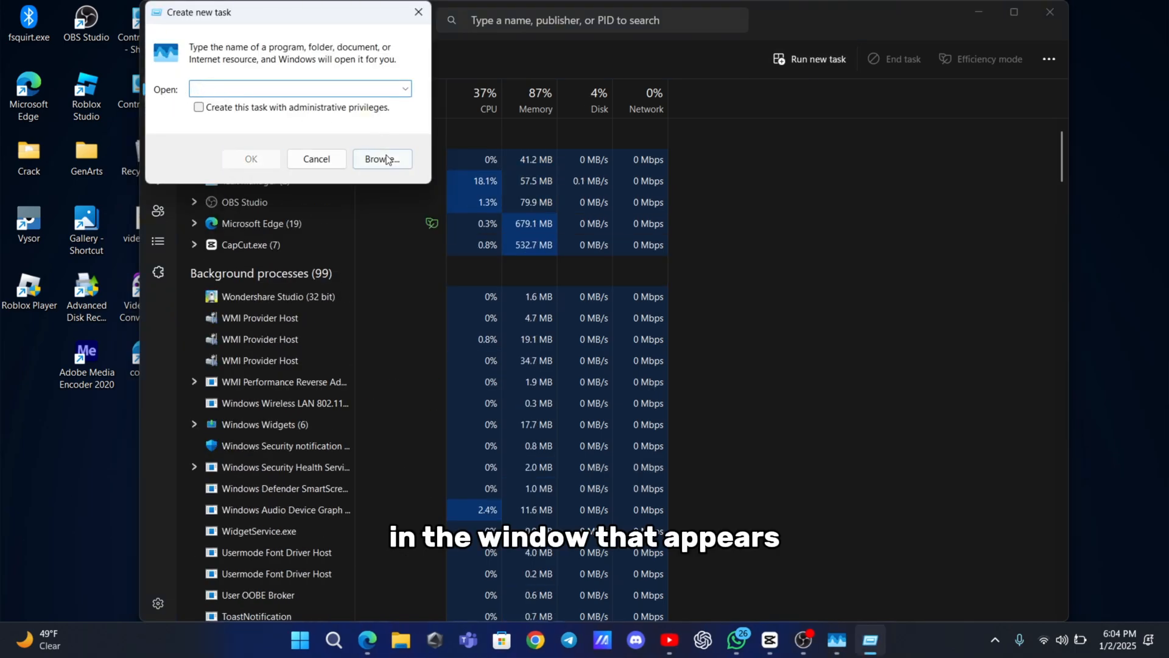
click(382, 158)
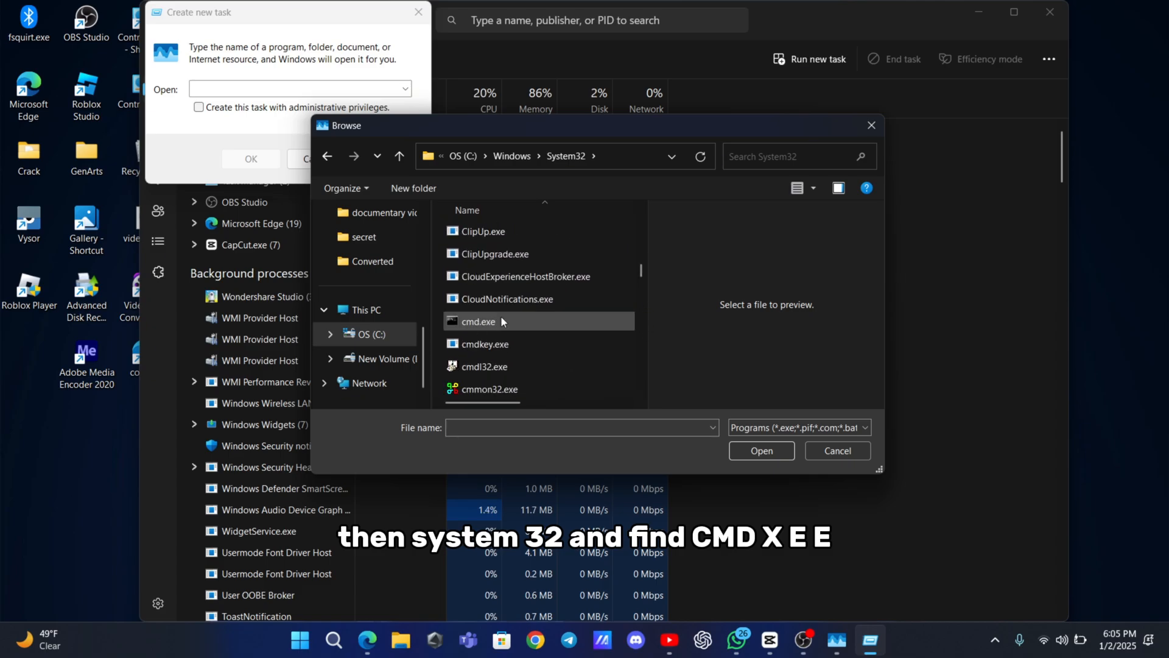
double_click(478, 320)
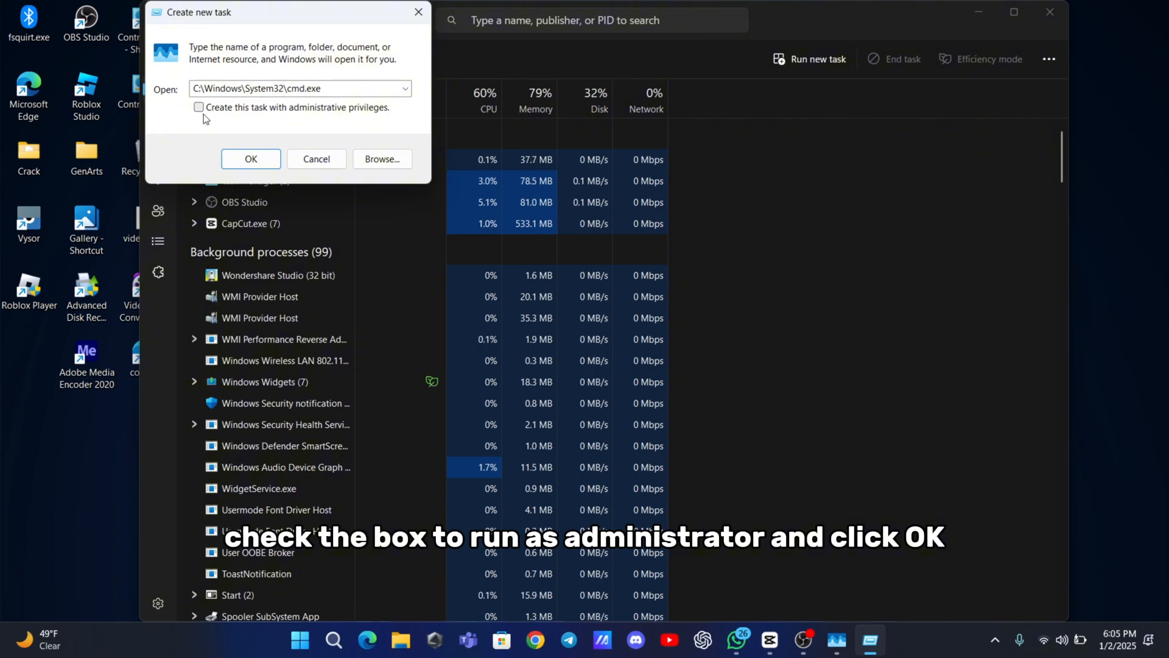
click(251, 158)
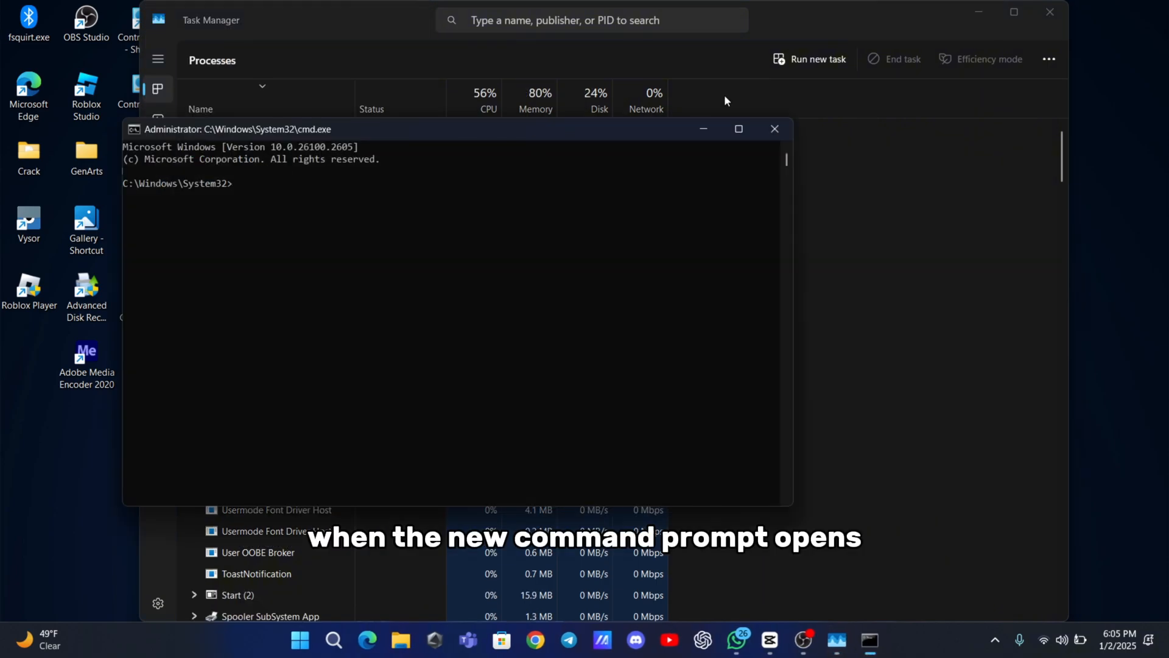
Run sfc /scanfile and sfc /verifyfile on C:\Windows\System32\ieframe.dll
text(sfc /scanfile=C:\Windows\System32\ieframe.dll)
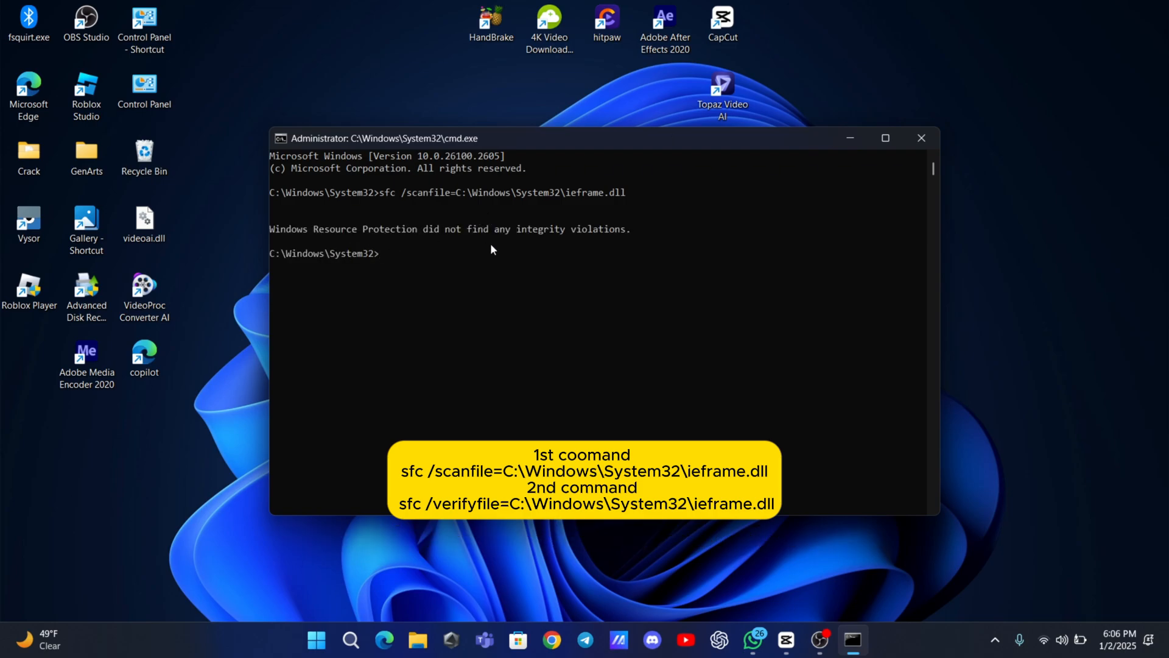
text(sfc /verifyfile=C:\Windows\System32\ieframe.dll)
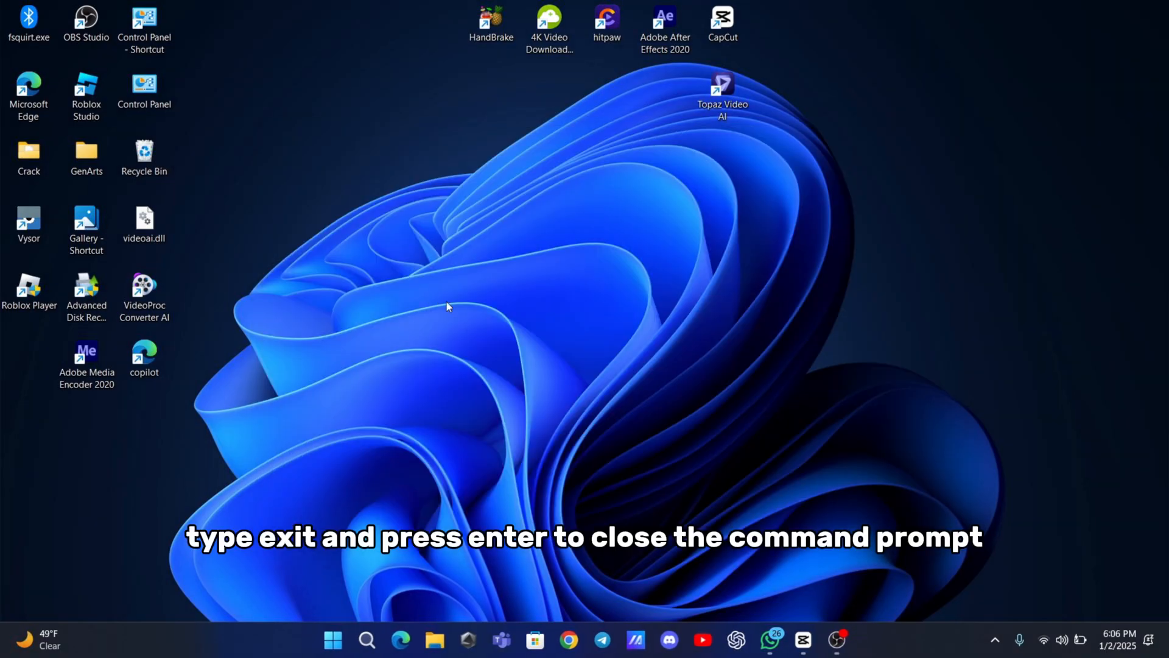
mouse_move(878, 642)
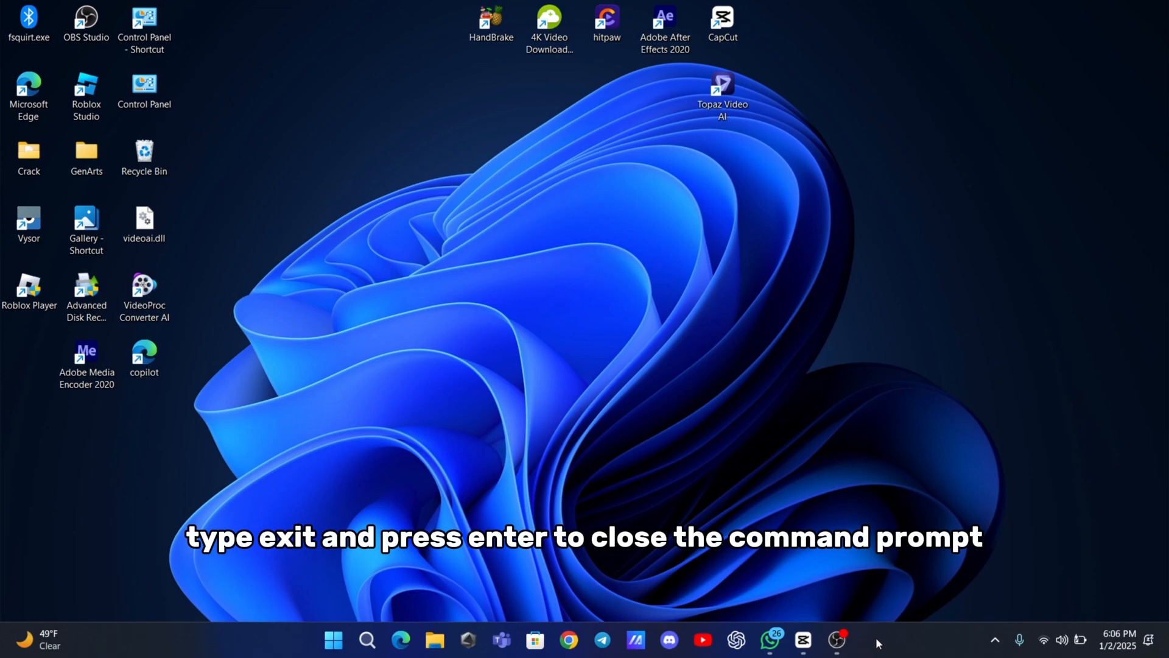